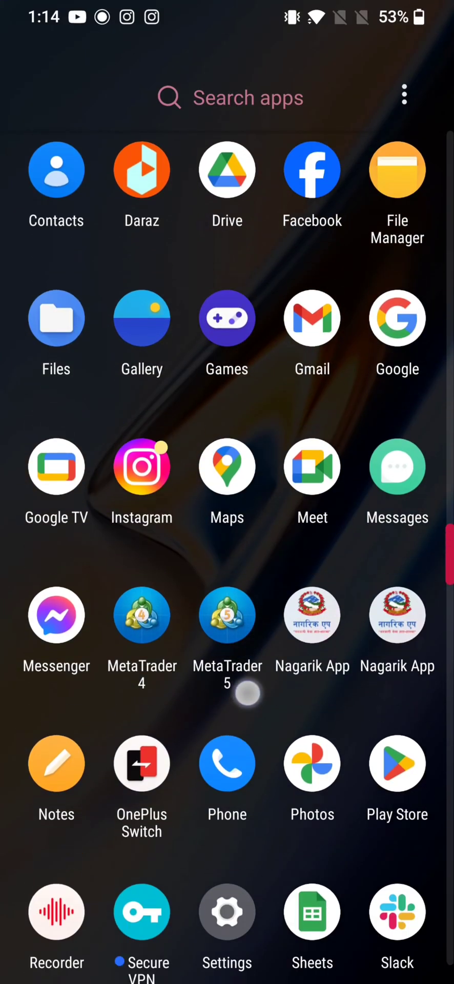
Launch MetaTrader 5 from the app drawer to its Quotes list of currency pairs
click(228, 615)
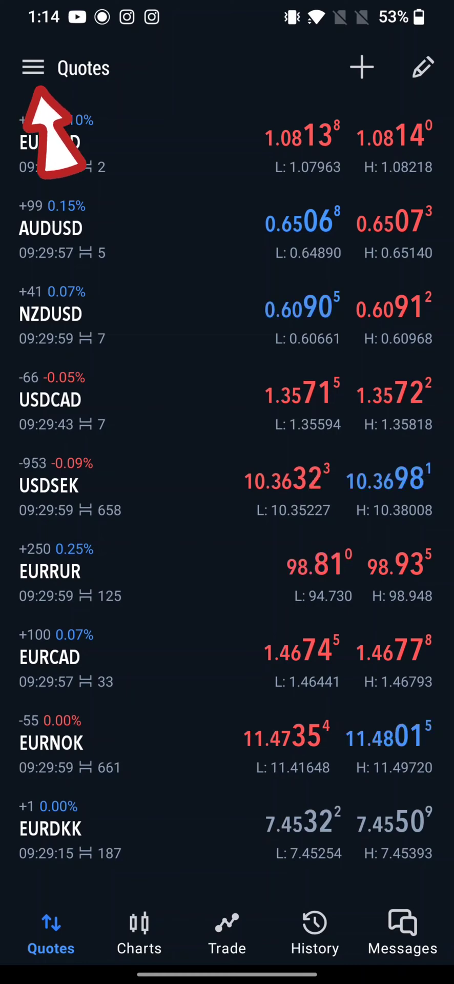
Reach Manage accounts from the navigation menu and start adding a new broker account
click(33, 69)
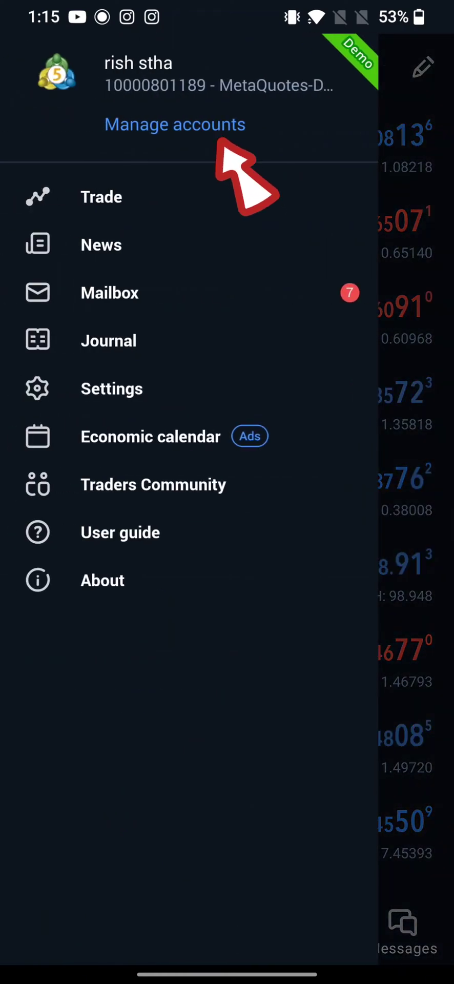
click(174, 125)
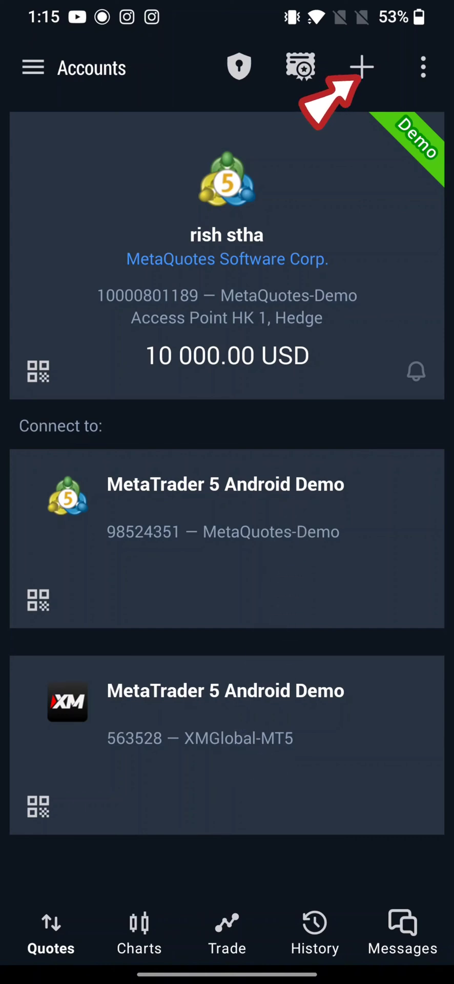
click(365, 66)
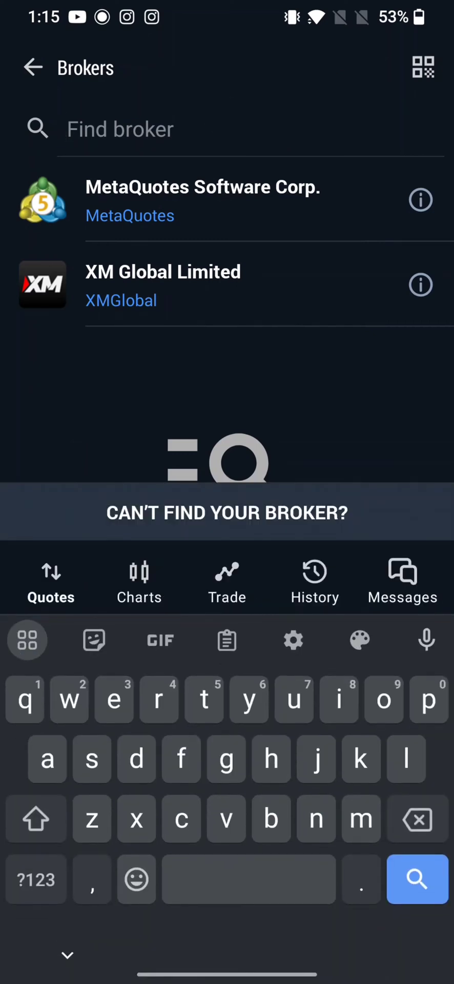
Filter the broker list with 'fore' and pick a matching Forex broker from the results
text(f)
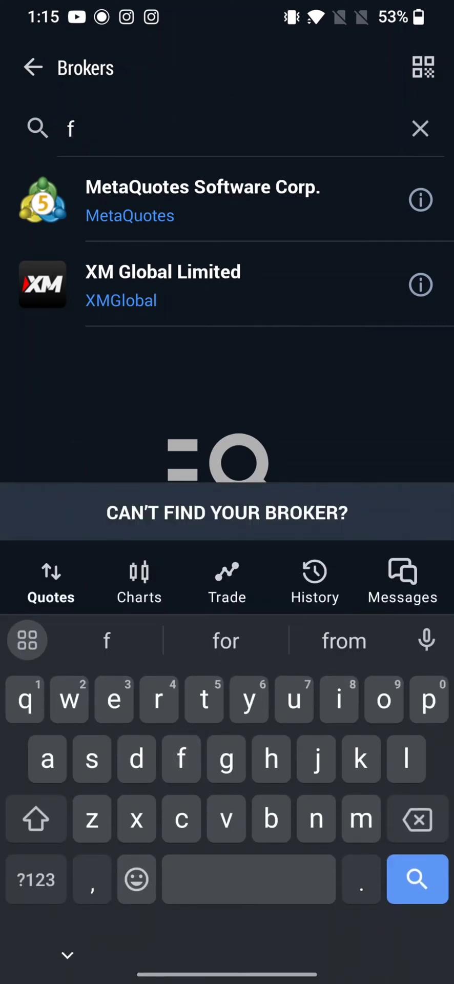
text(ore)
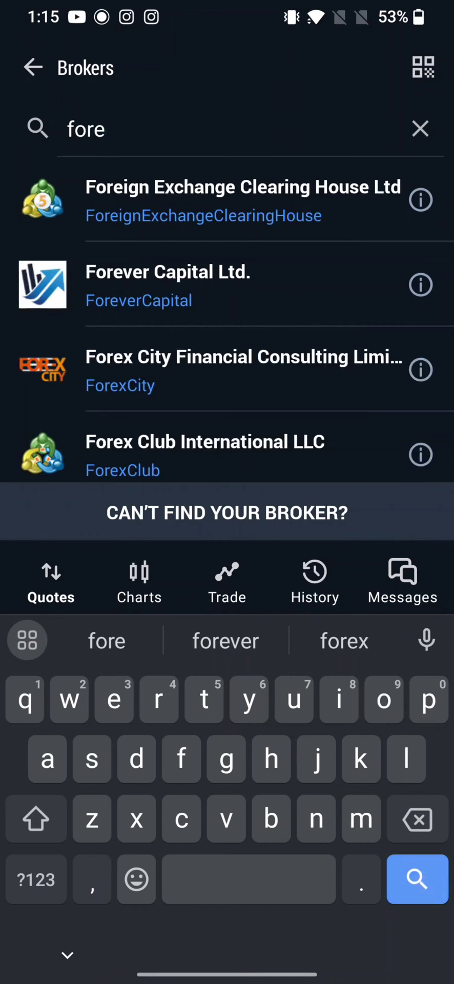
click(168, 271)
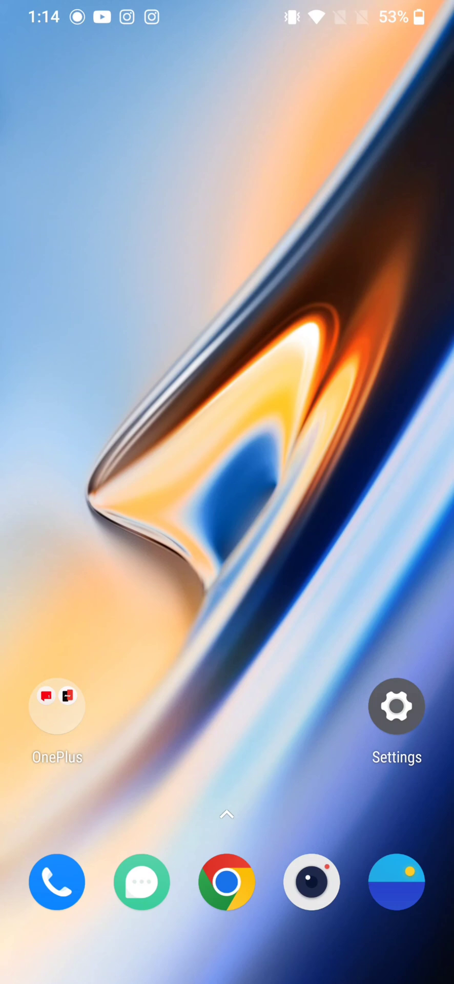
click(227, 495)
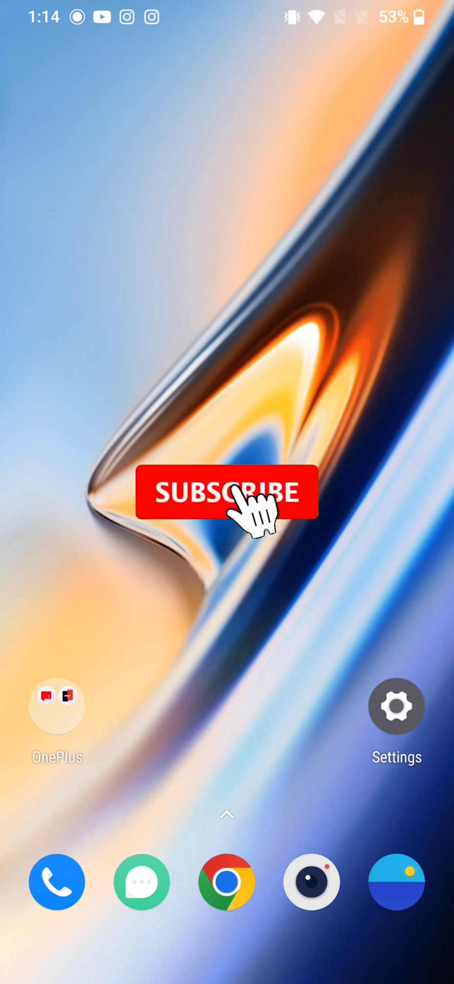
click(228, 492)
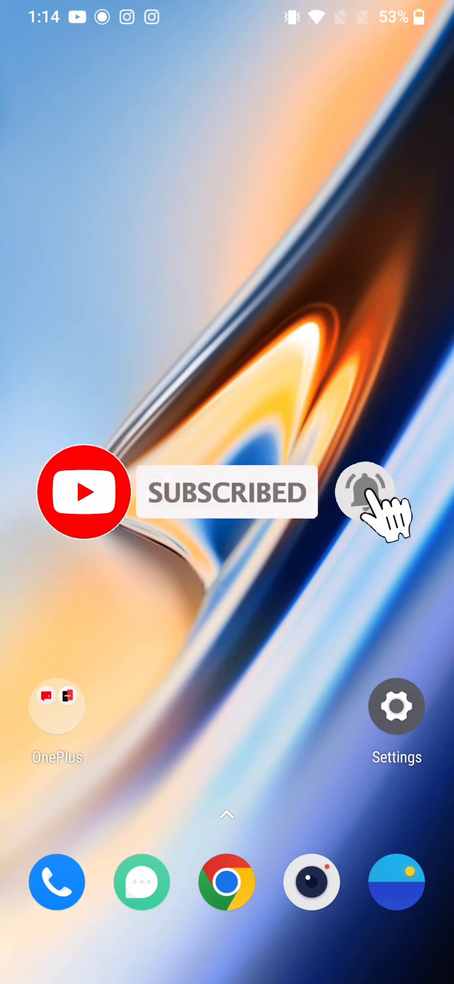